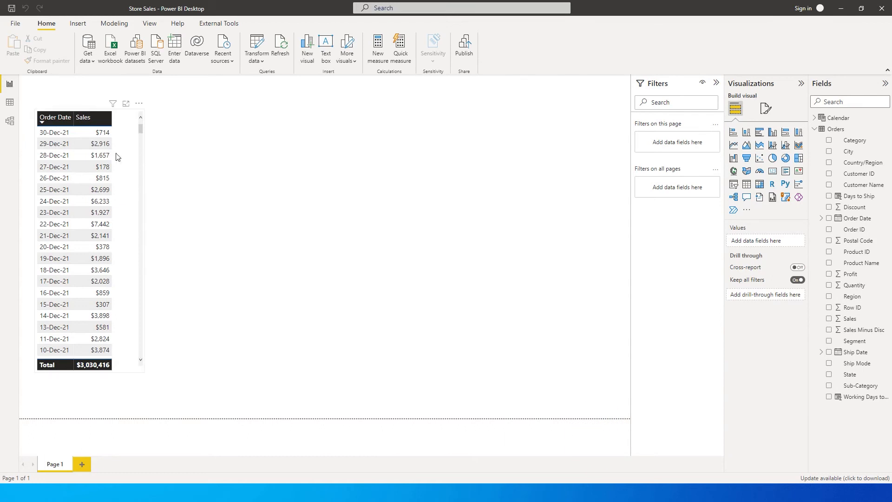
mouse_move(55, 143)
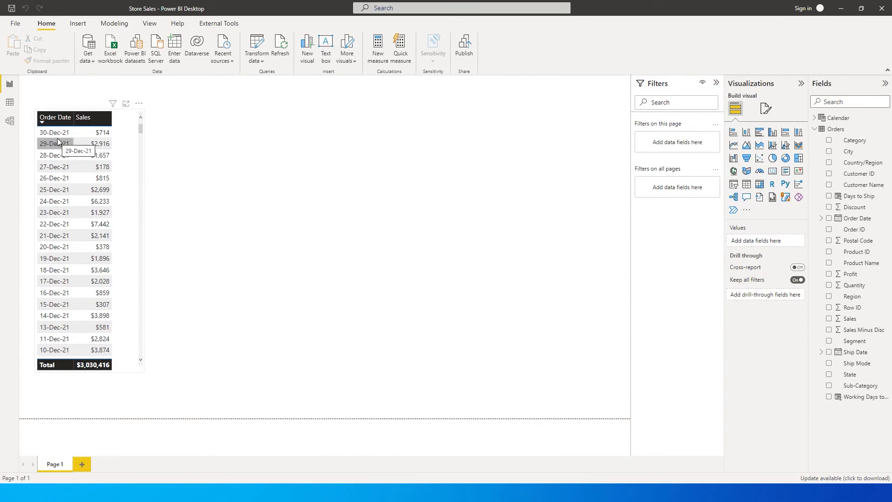
mouse_move(100, 143)
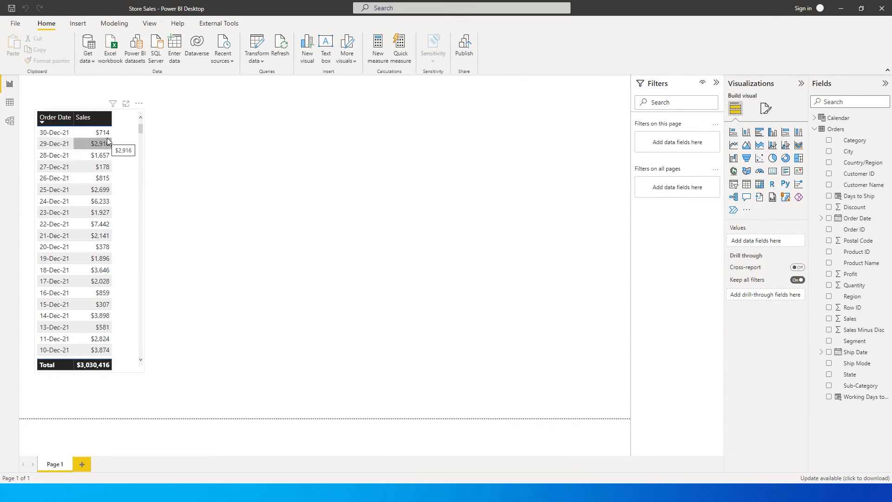
mouse_move(301, 164)
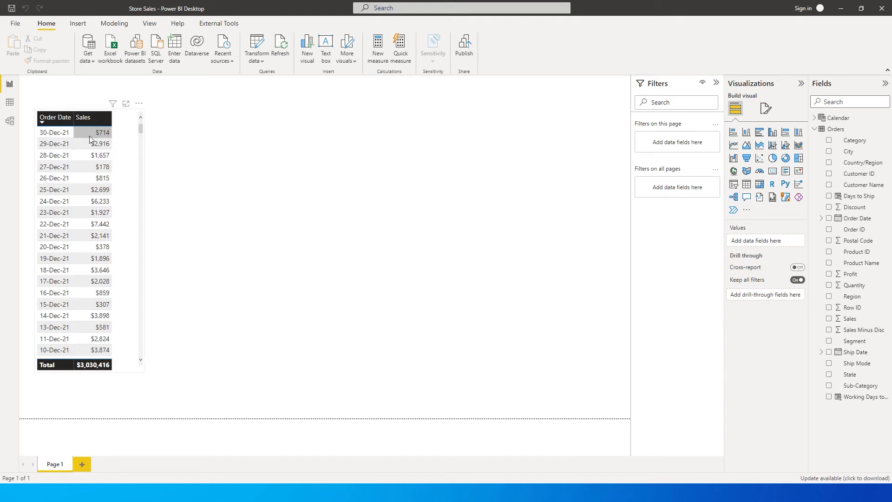
Deselect the daily sales table so the Orders table actions can be reached.
left_click(267, 161)
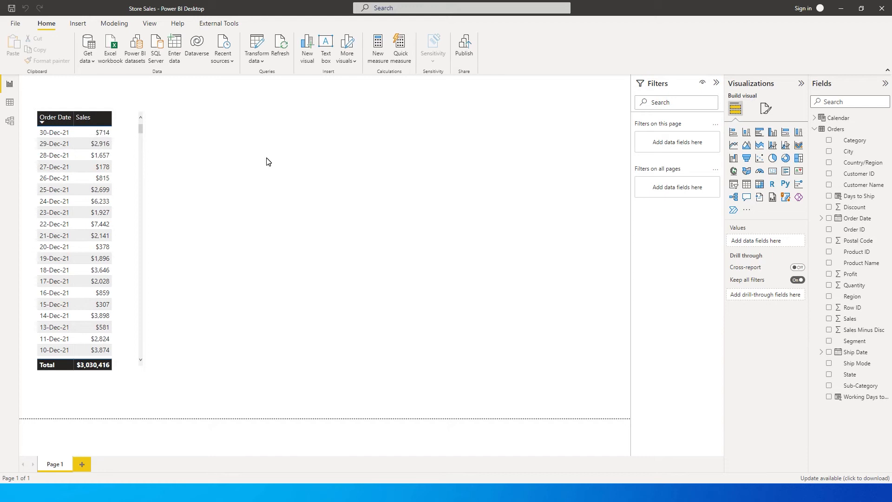
mouse_move(358, 171)
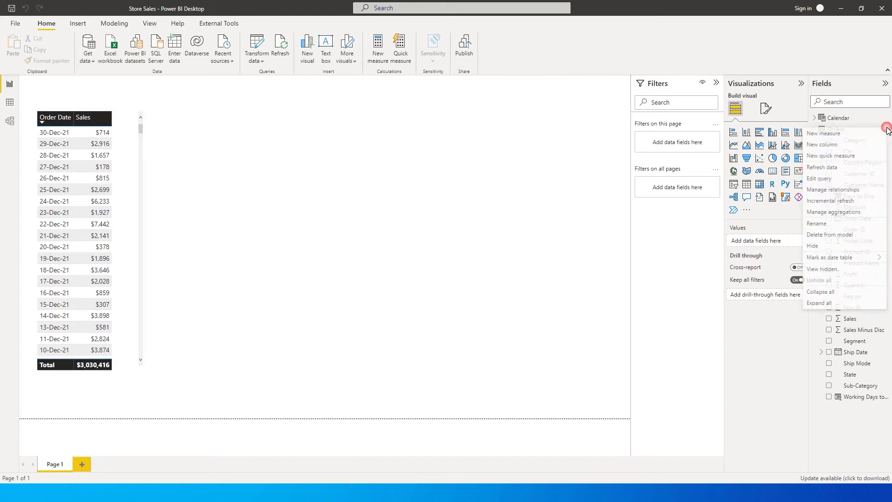
Start a new Orders measure Sales_Latest beginning with Var Max_Date = MAX(.
left_click(822, 132)
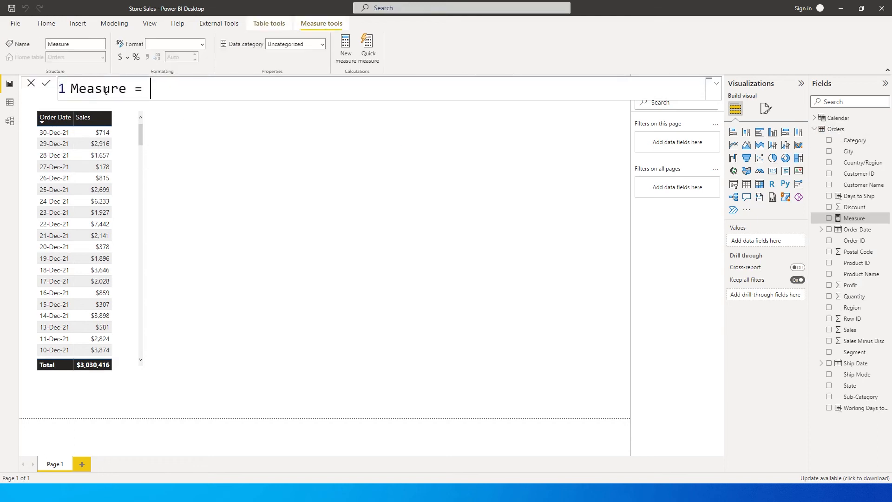
type("S =")
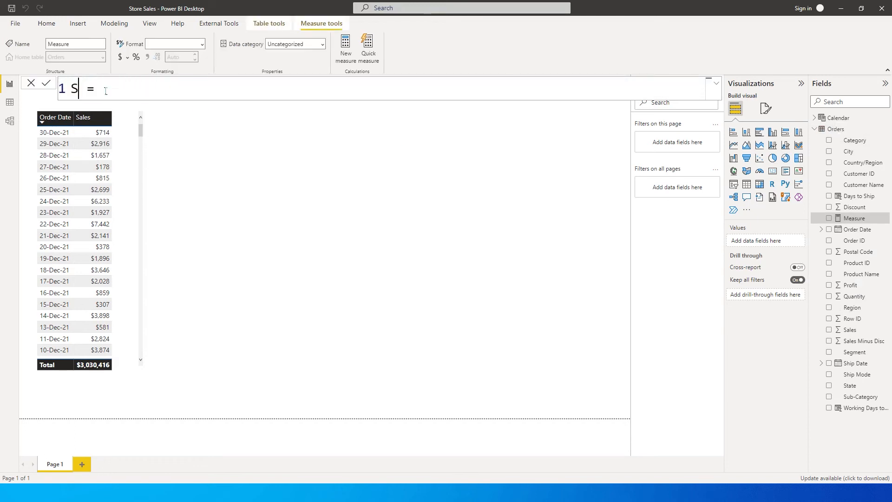
type("ales+")
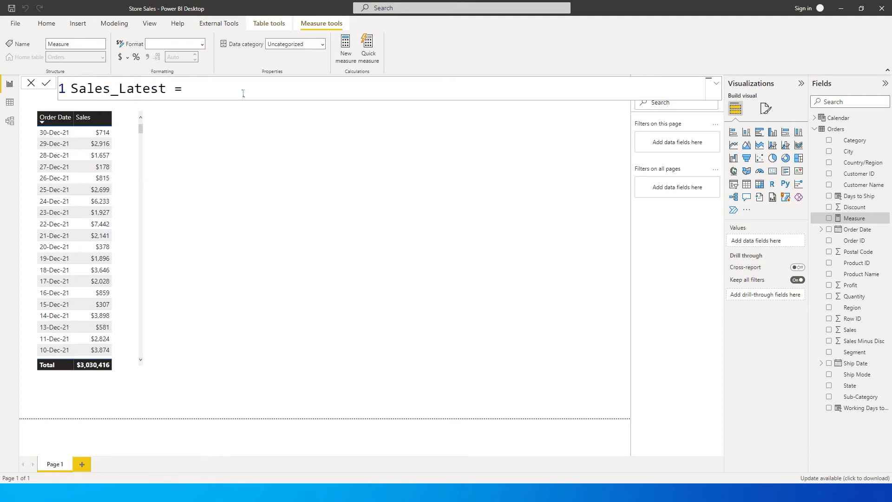
type("Var")
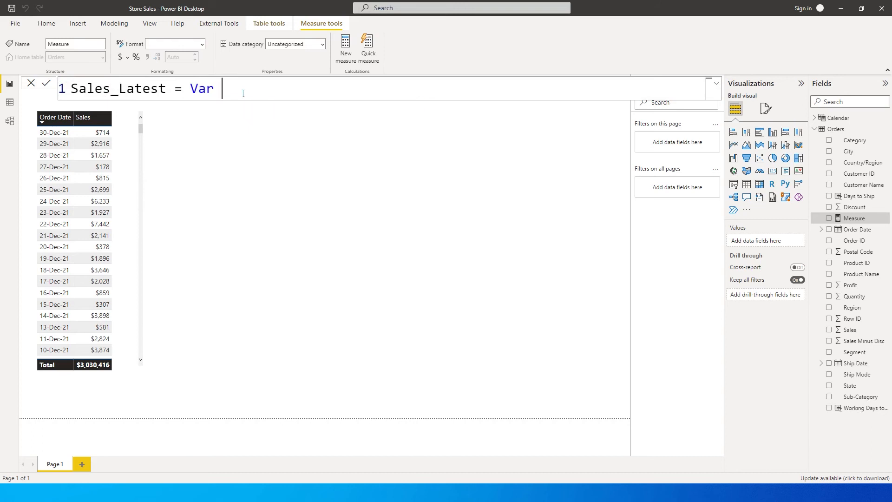
type("Max_Date")
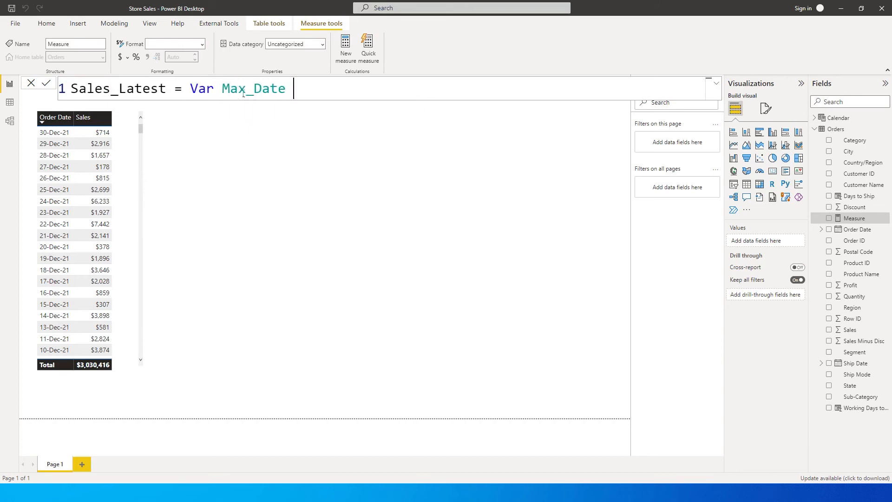
type("= Max")
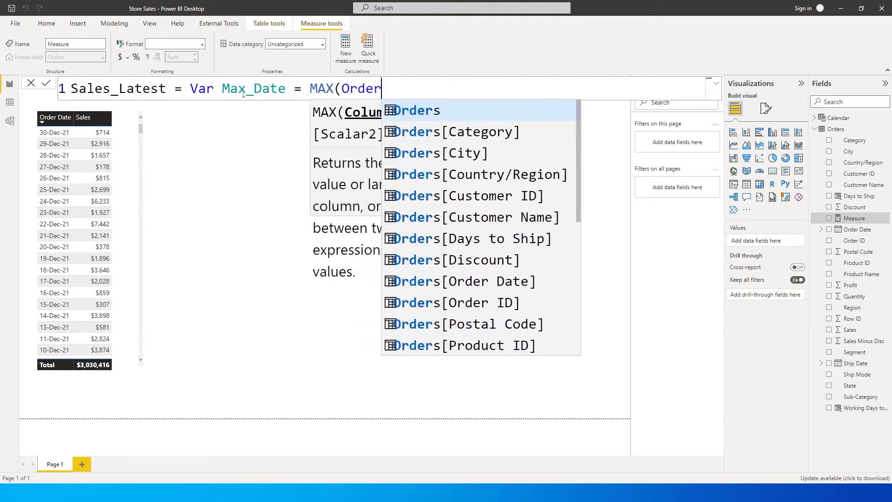
mouse_move(469, 239)
type("s[Order Date")
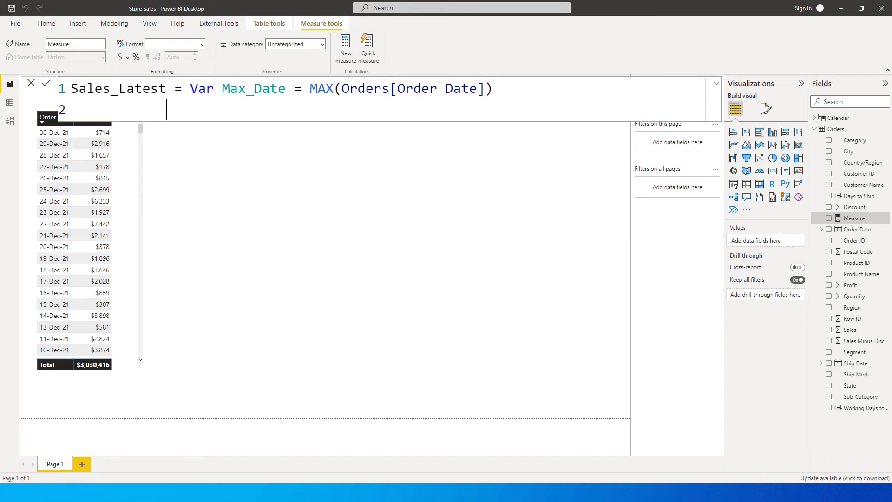
Add a second variable line, Var Latest_Sales, after Max_Date = MAX(Orders[Order Date]).
type("Var")
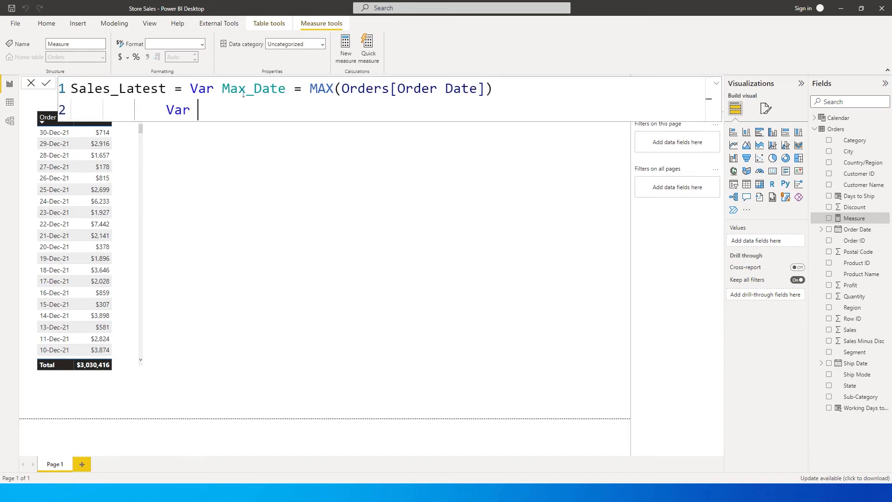
type("Late")
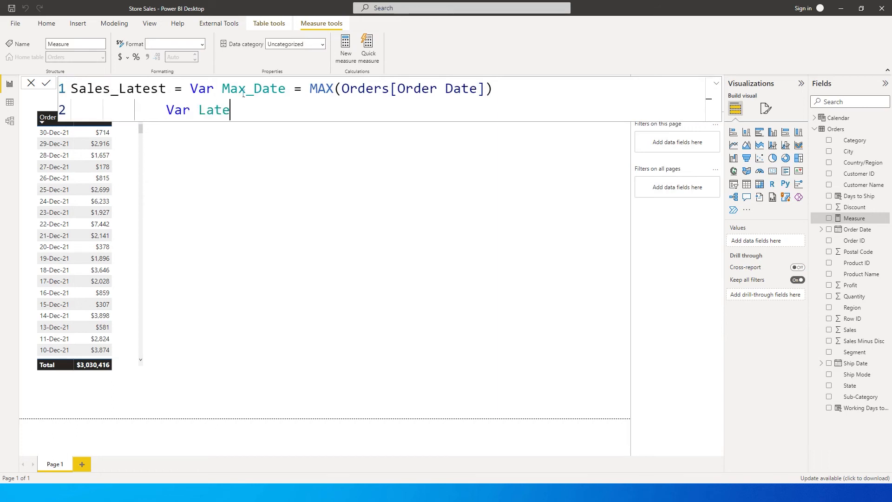
type("st_Sales")
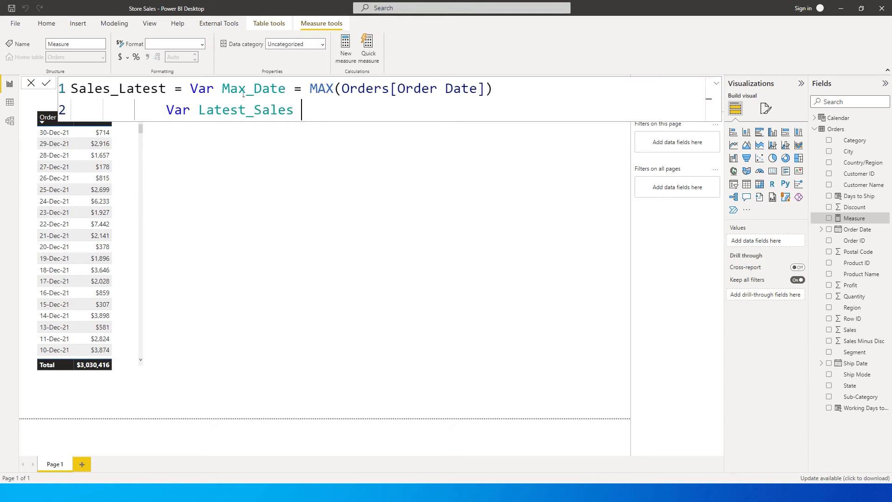
Define Latest_Sales as CALCULATE(SUM(Orders[Sales]) filtered on Orders[Order Date].
type("= Cal")
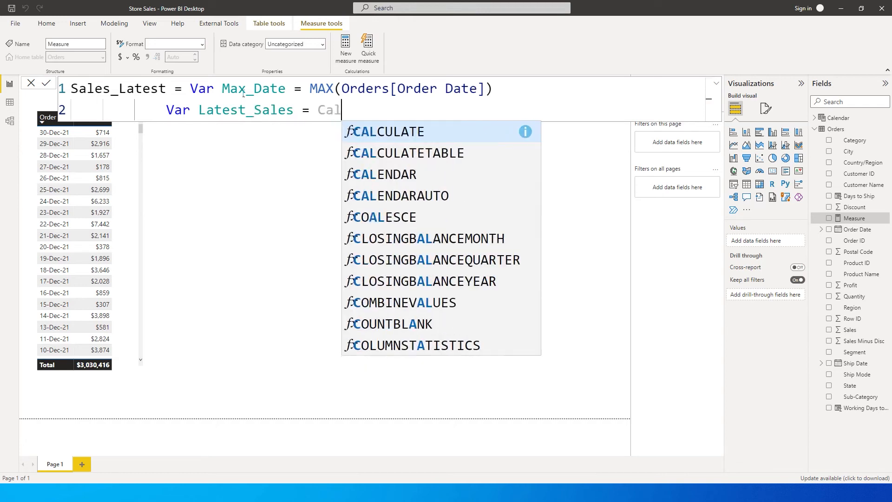
type("CULATE(SUM(Orders[Sales]).")
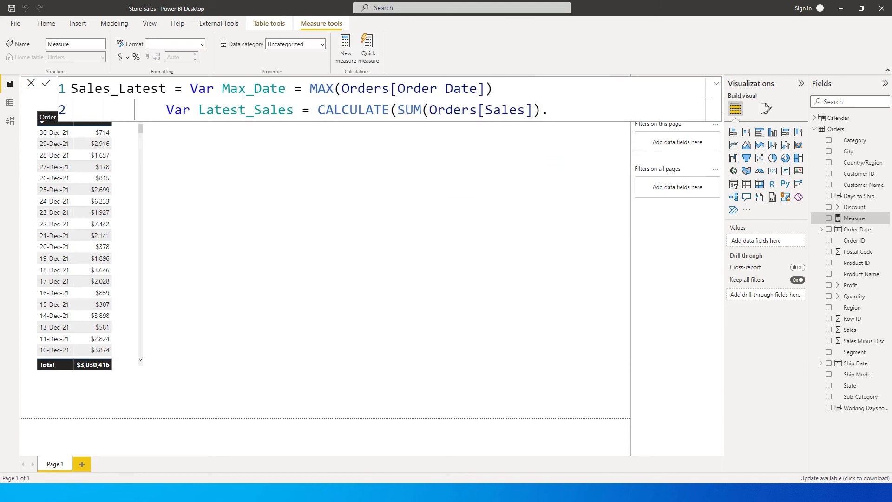
type(",")
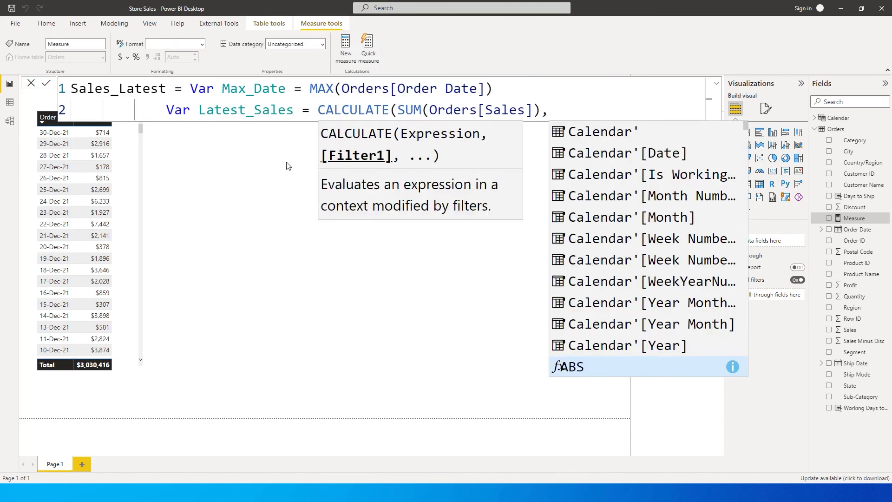
type("Ord")
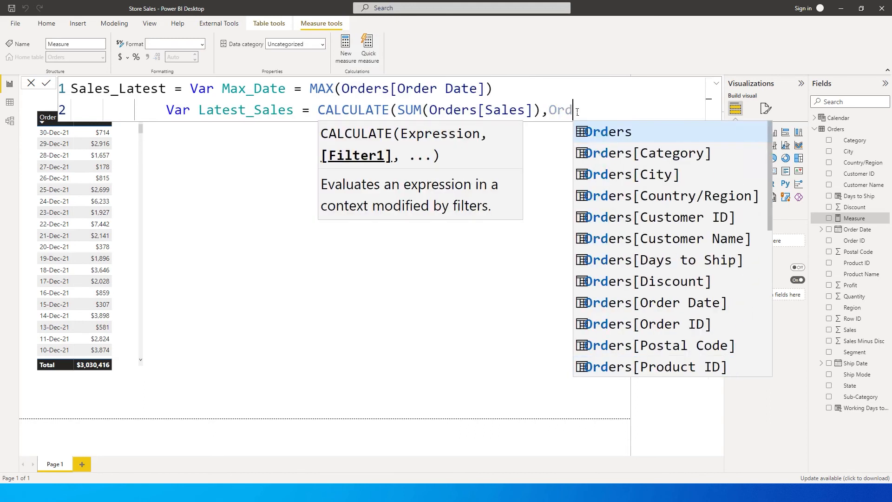
left_click(661, 303)
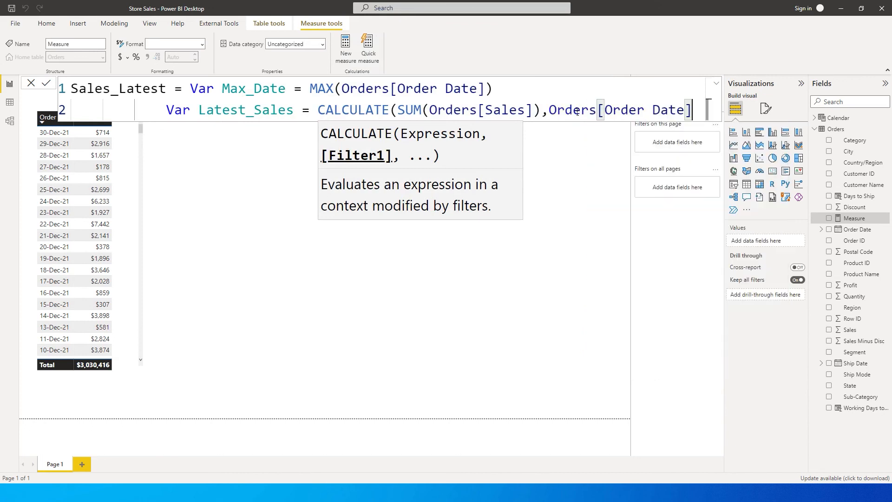
Complete the filter Orders[Order Date]=Max_Date) and begin the Return Latest_Sales line.
type("=")
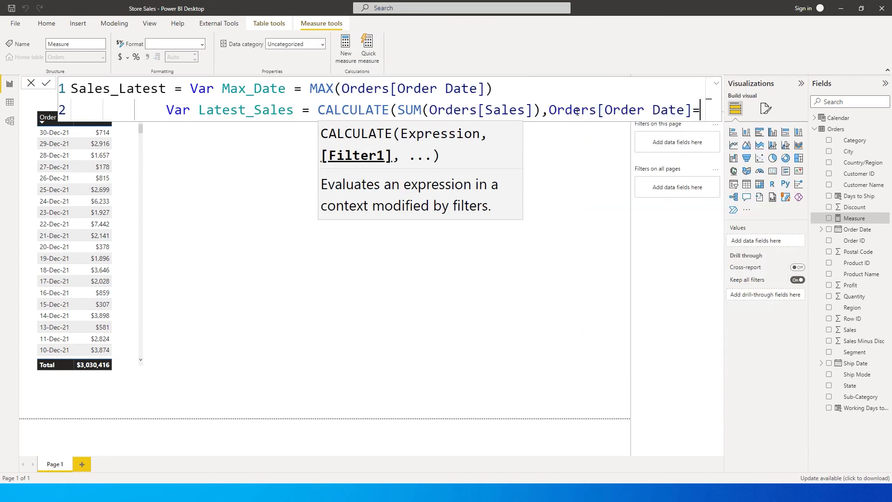
mouse_move(263, 95)
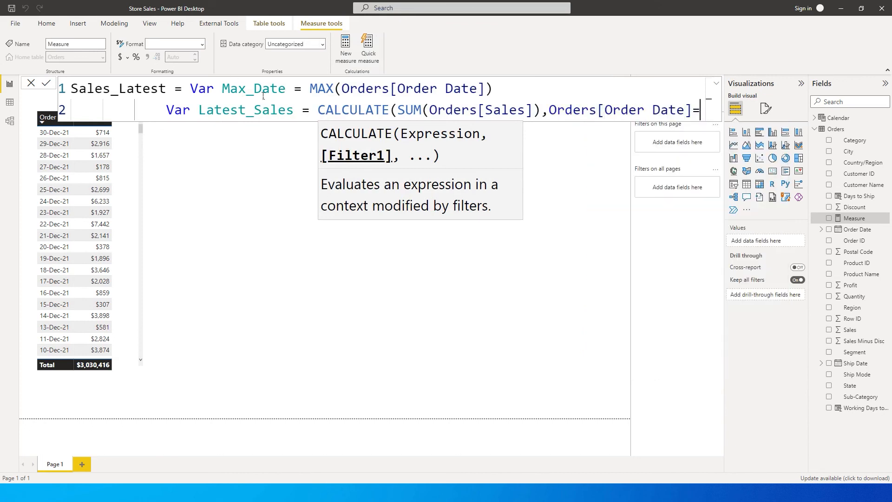
type("=Max_Date")
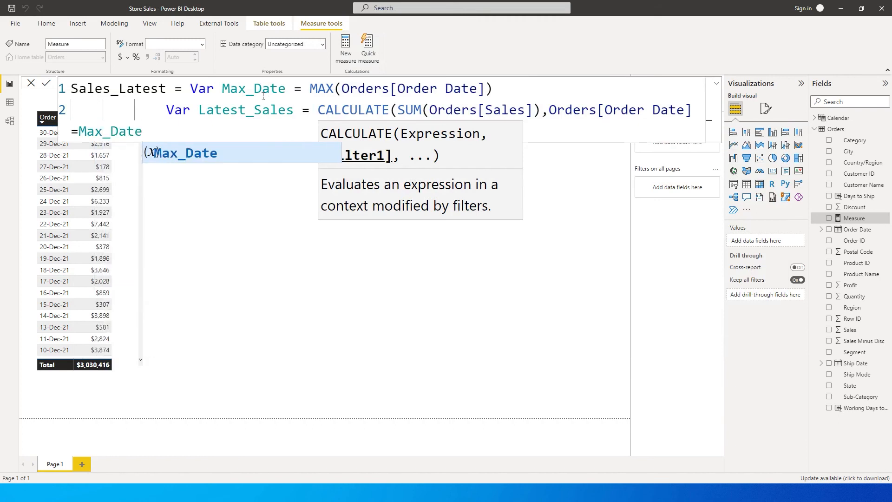
type(")")
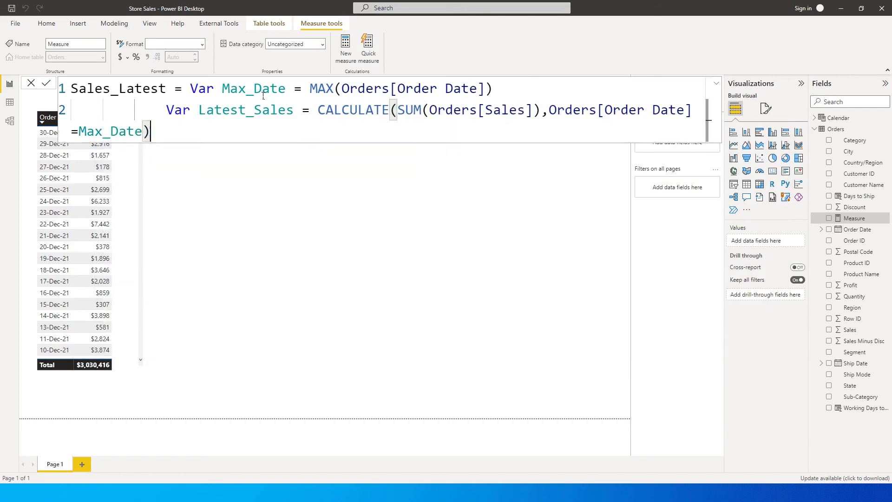
type("Return Latest_Sales")
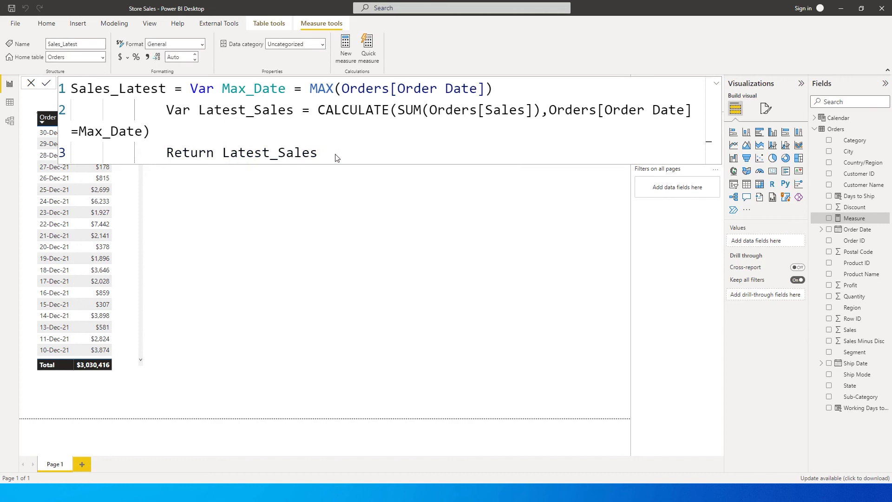
Commit Sales_Latest and show it on the page as a card reading 713.79.
left_click(46, 82)
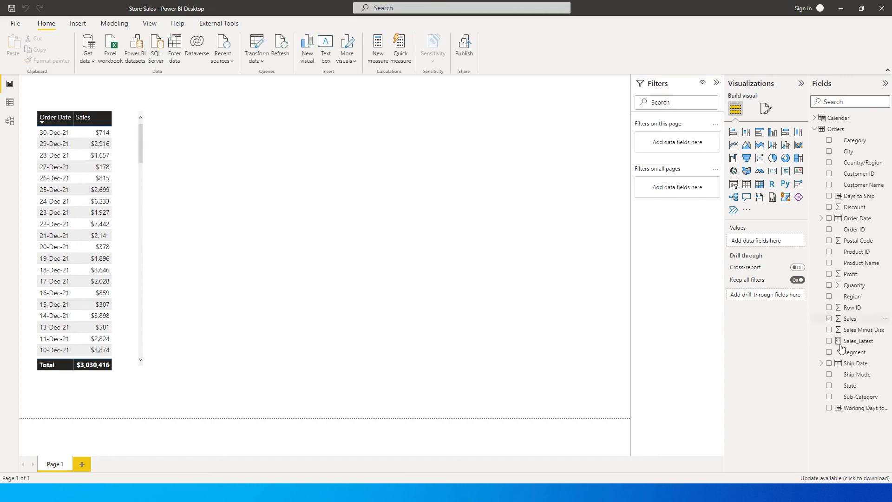
left_click(829, 341)
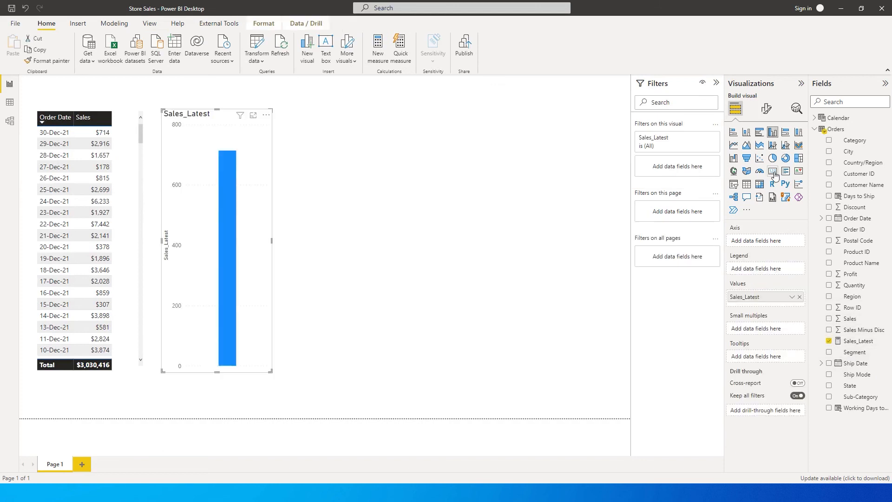
left_click(772, 172)
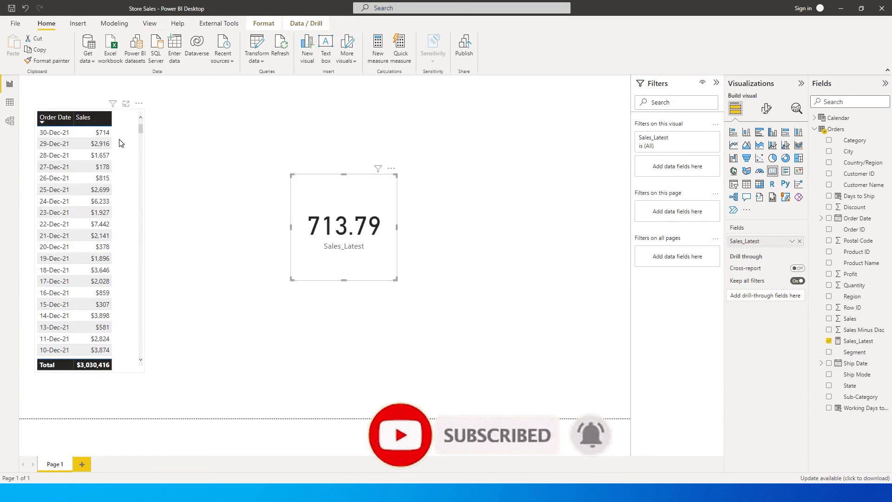
mouse_move(105, 134)
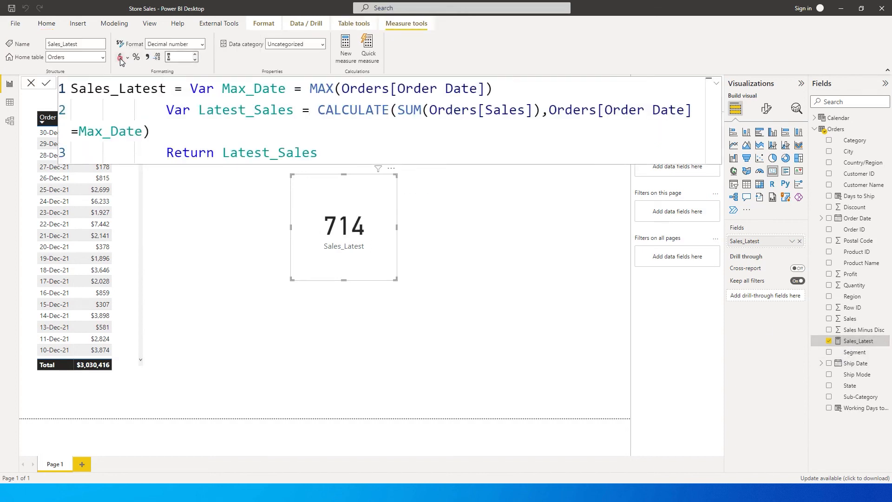
Apply currency format to Sales_Latest so the card reads $713.79.
left_click(175, 43)
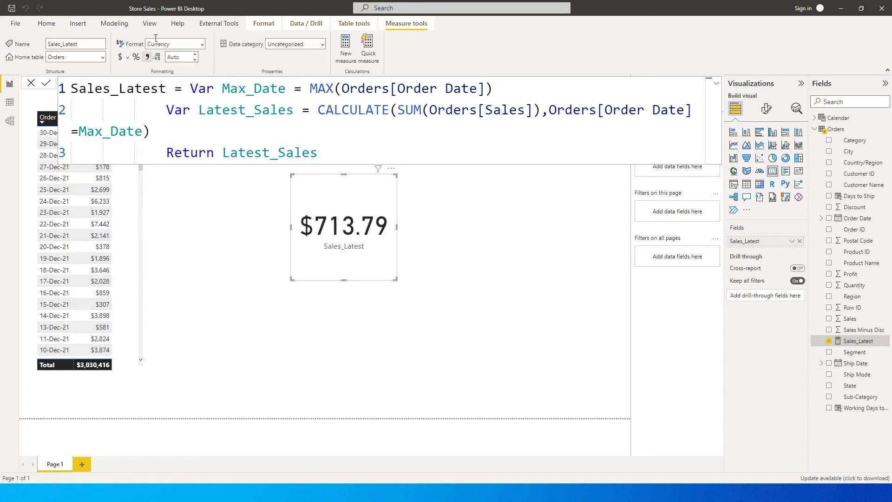